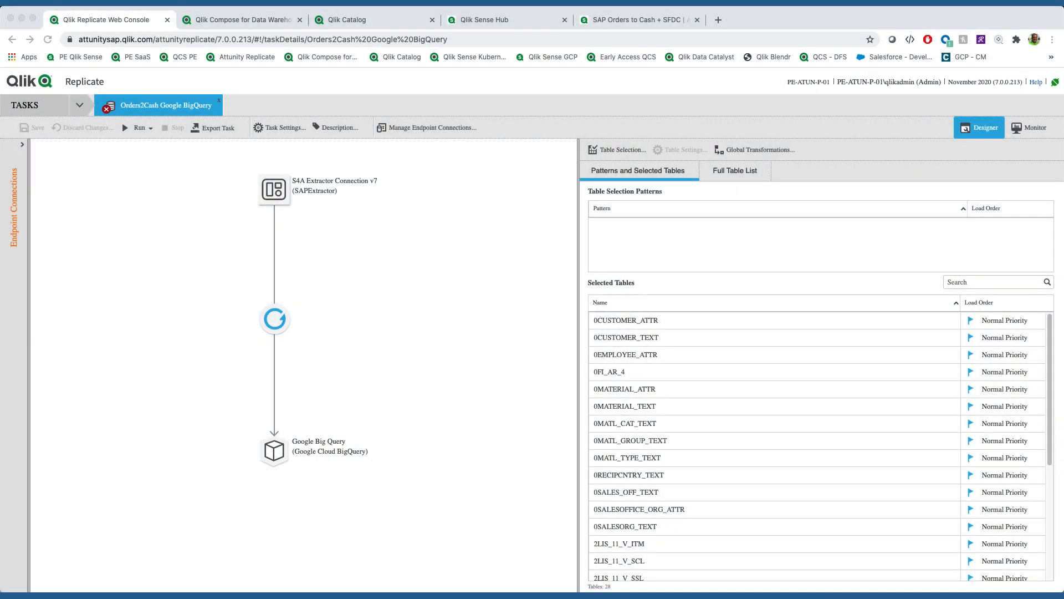
{"action": "mouse_move", "coordinate": [911, 428]}
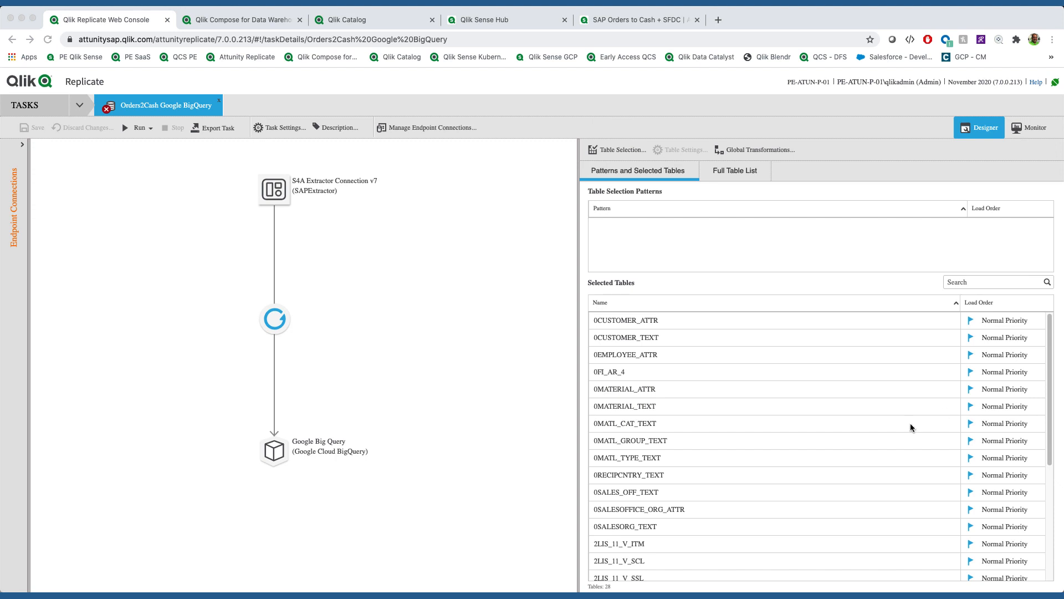
{"action": "mouse_move", "coordinate": [546, 370]}
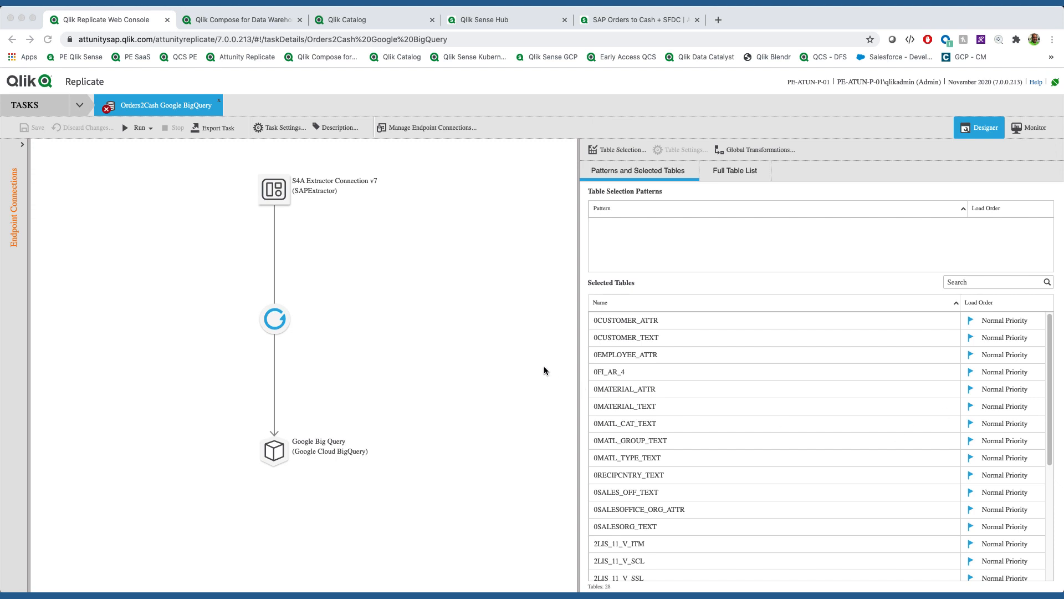
{"action": "mouse_move", "coordinate": [353, 194]}
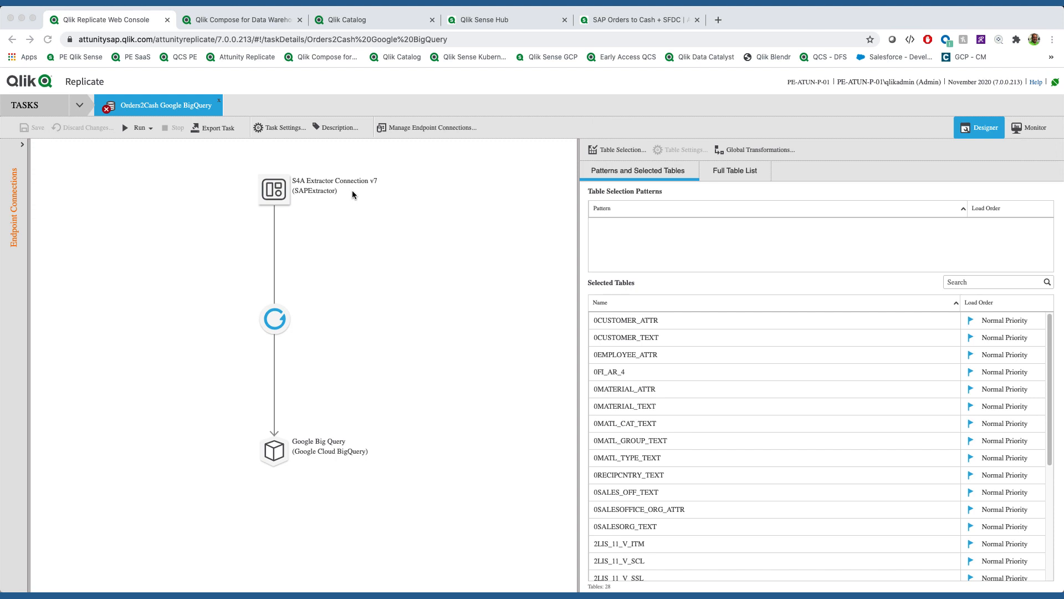
- Bring up the OrderToCash BigQuery project in Qlik Compose for Data Warehouses
{"action": "left_click", "coordinate": [274, 451]}
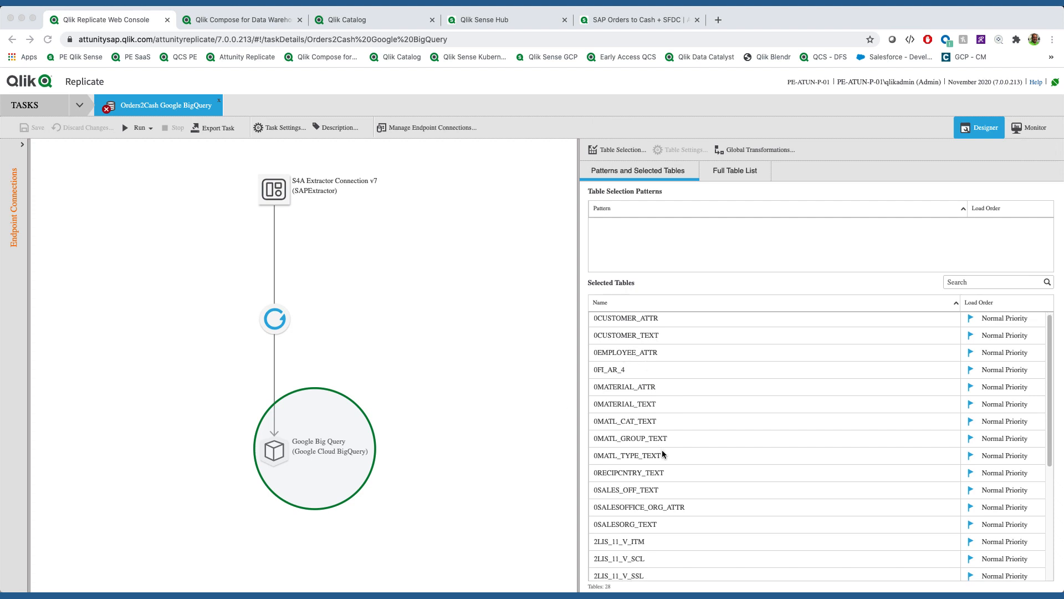
{"action": "scroll", "scroll_direction": "down", "scroll_amount": 3}
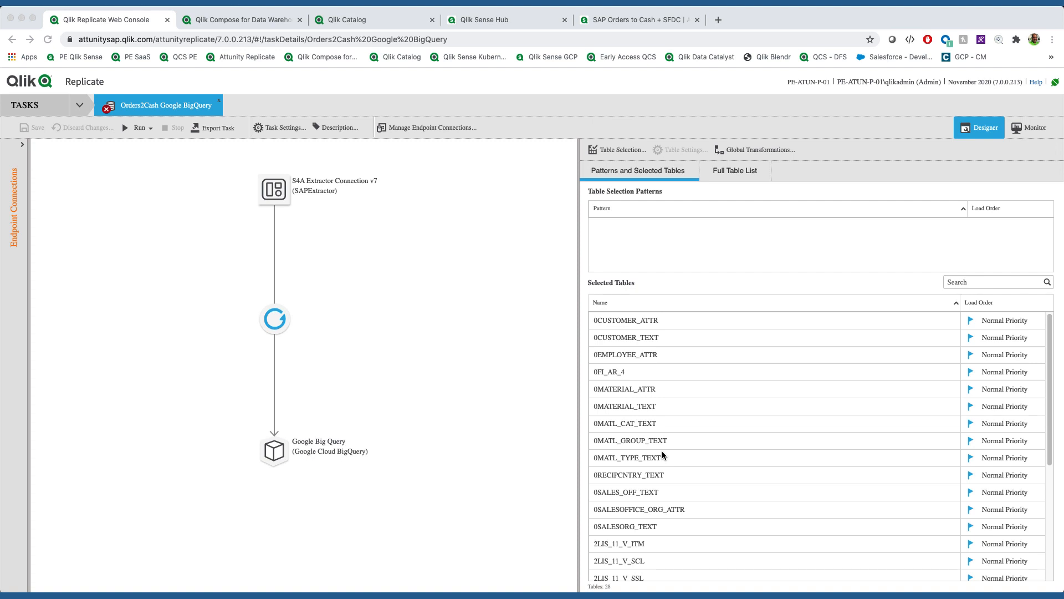
{"action": "left_click", "coordinate": [240, 20]}
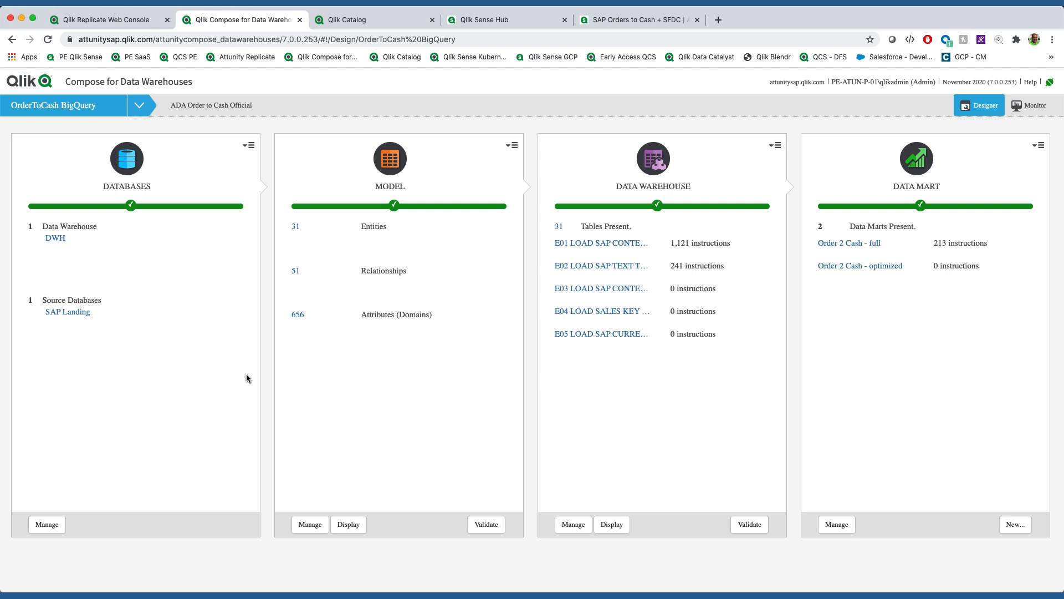
{"action": "mouse_move", "coordinate": [99, 340]}
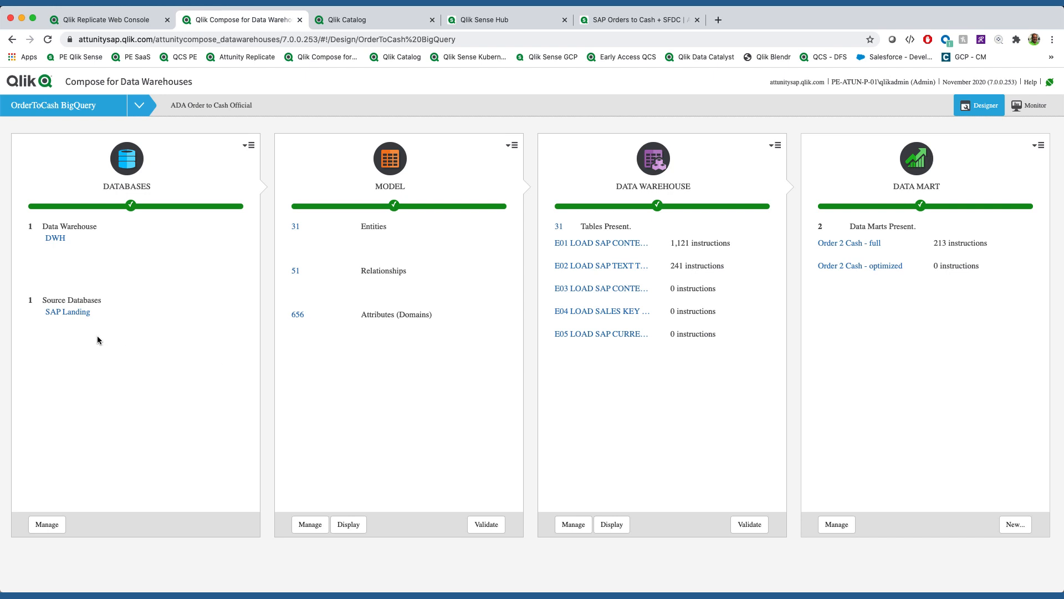
{"action": "mouse_move", "coordinate": [296, 232]}
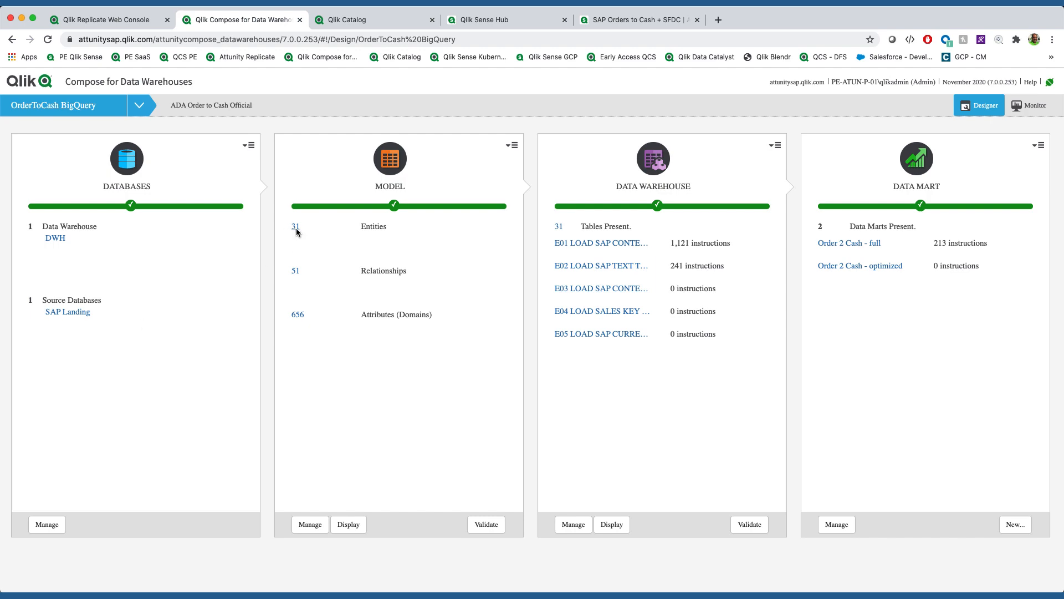
- Review the model's 31 SAP entities and attributes in Manage Model, then return to the project
{"action": "left_click", "coordinate": [296, 226]}
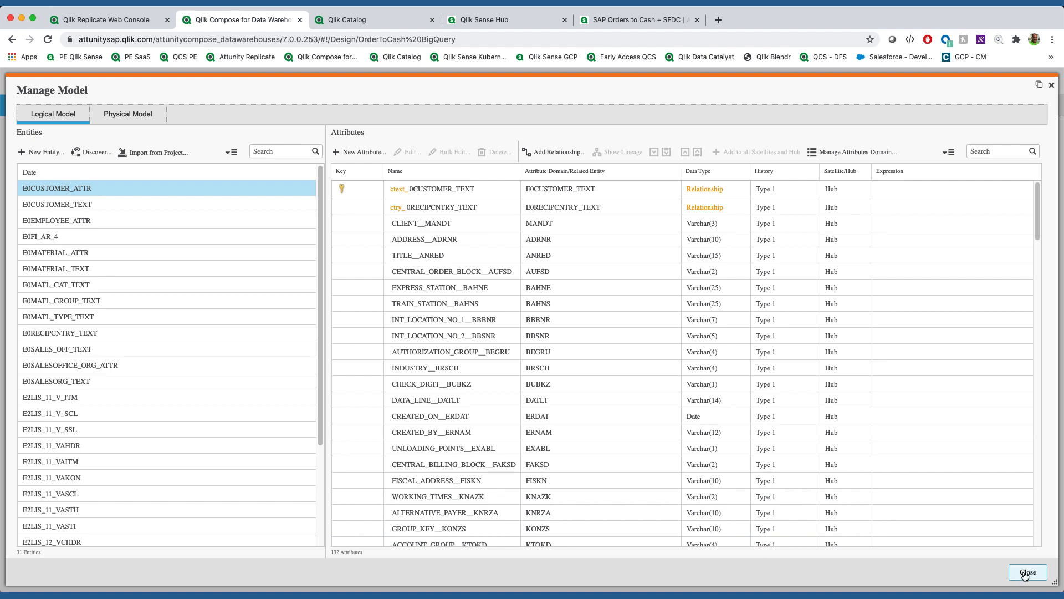
{"action": "left_click", "coordinate": [1027, 572]}
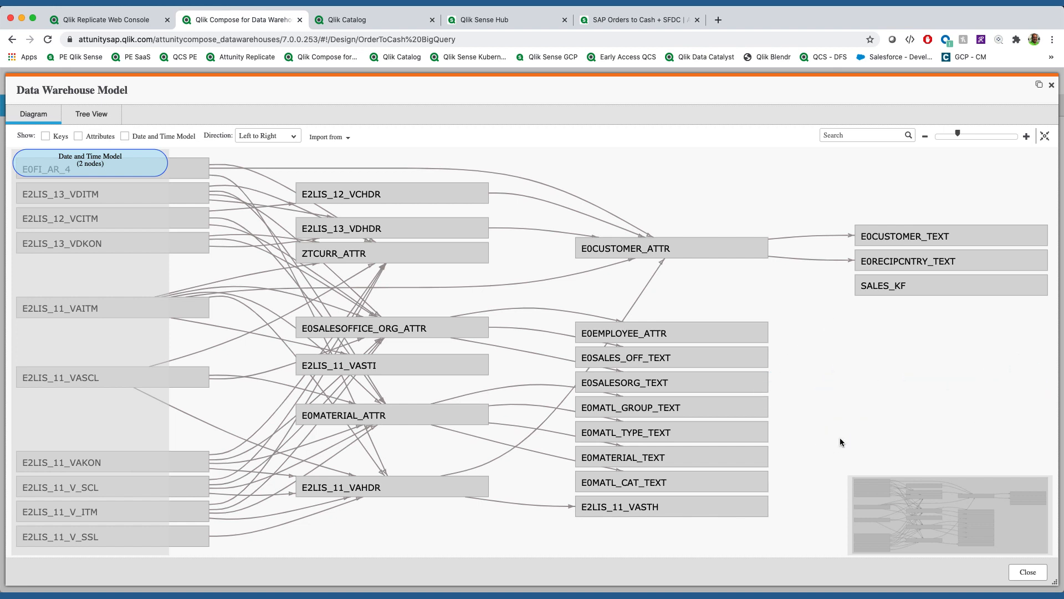
{"action": "mouse_move", "coordinate": [1022, 572]}
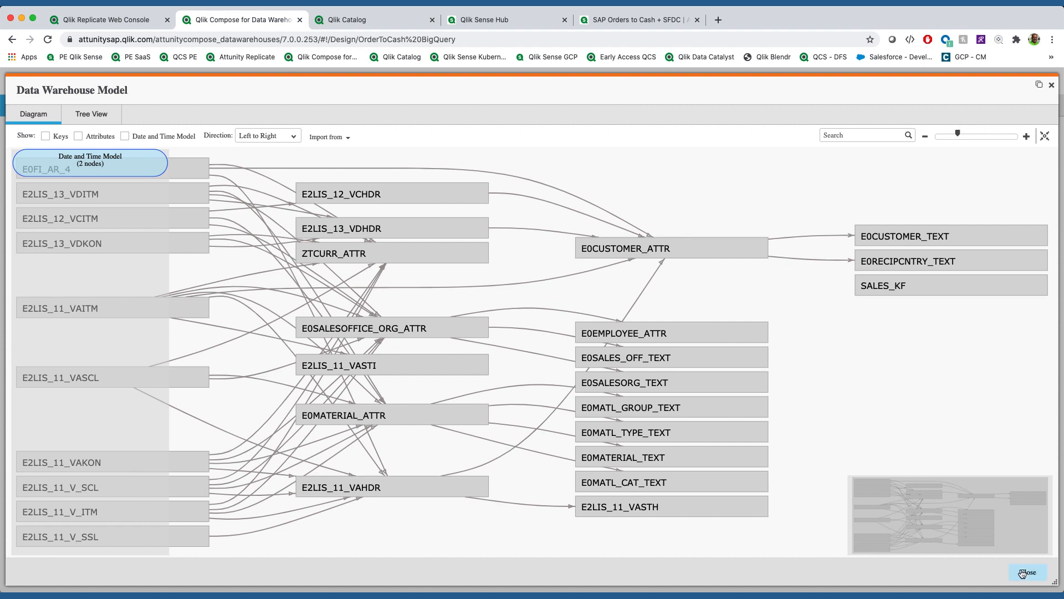
- Leave the model diagram and review the 1,121 ETL commands of the E01 LOAD SAP CONTENT set
{"action": "left_click", "coordinate": [1027, 572]}
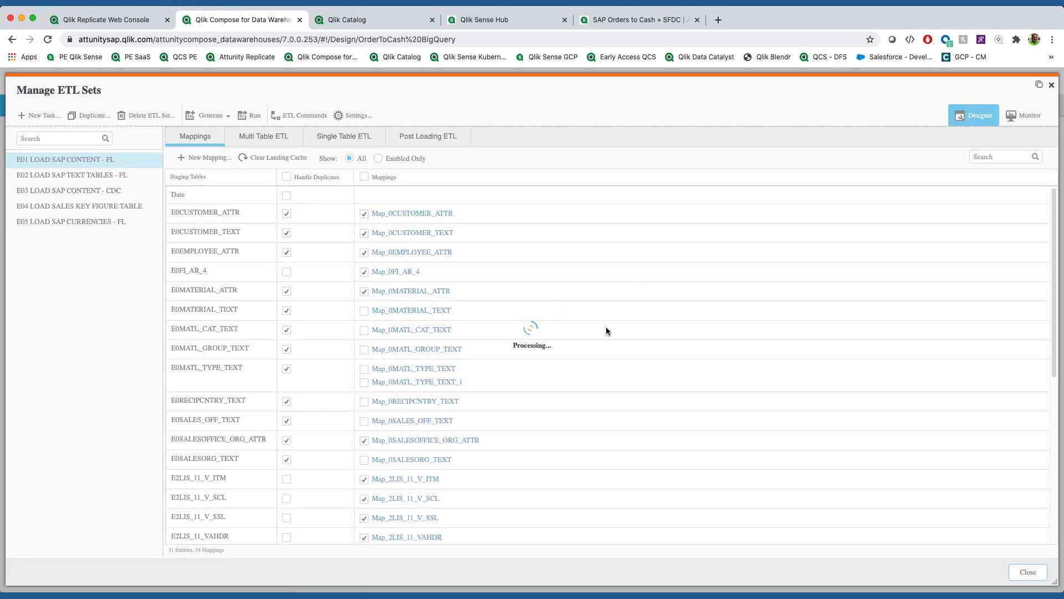
{"action": "left_click", "coordinate": [303, 115]}
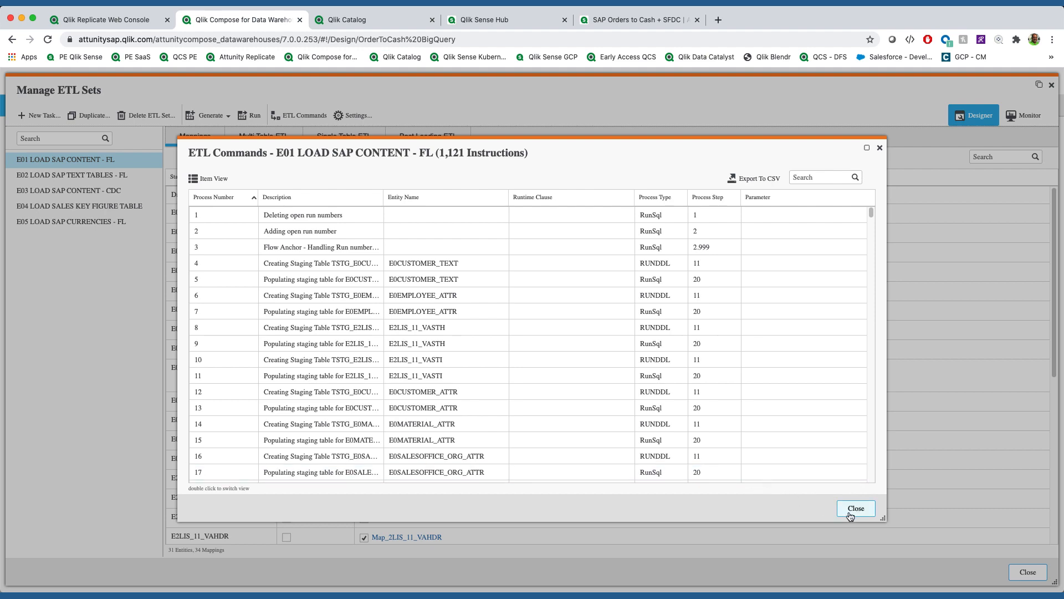
- Dismiss the ETL command listing and ETL sets window to return to the project overview
{"action": "left_click", "coordinate": [855, 508]}
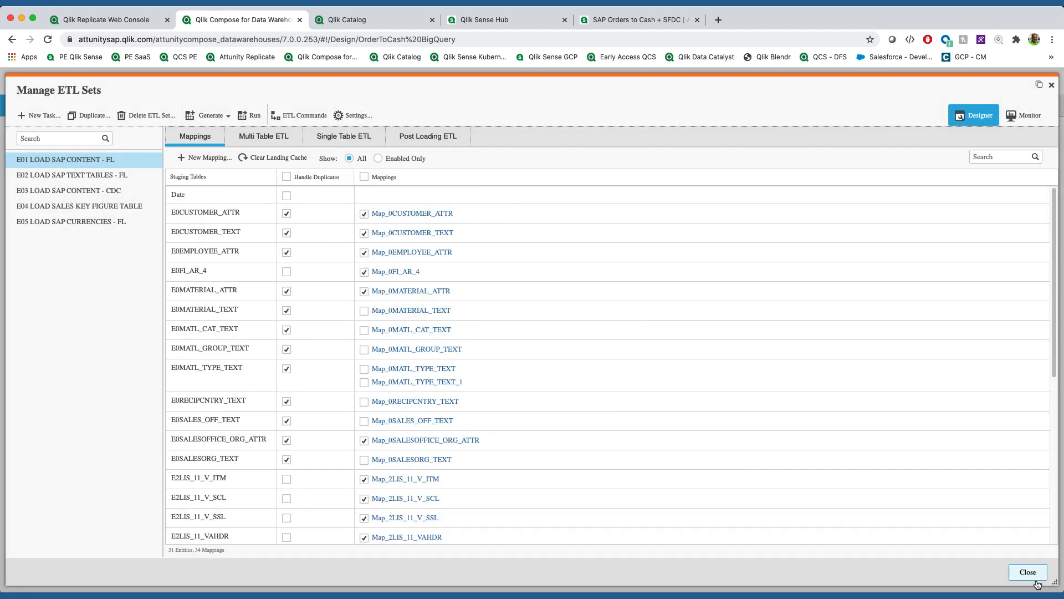
{"action": "left_click", "coordinate": [1028, 572]}
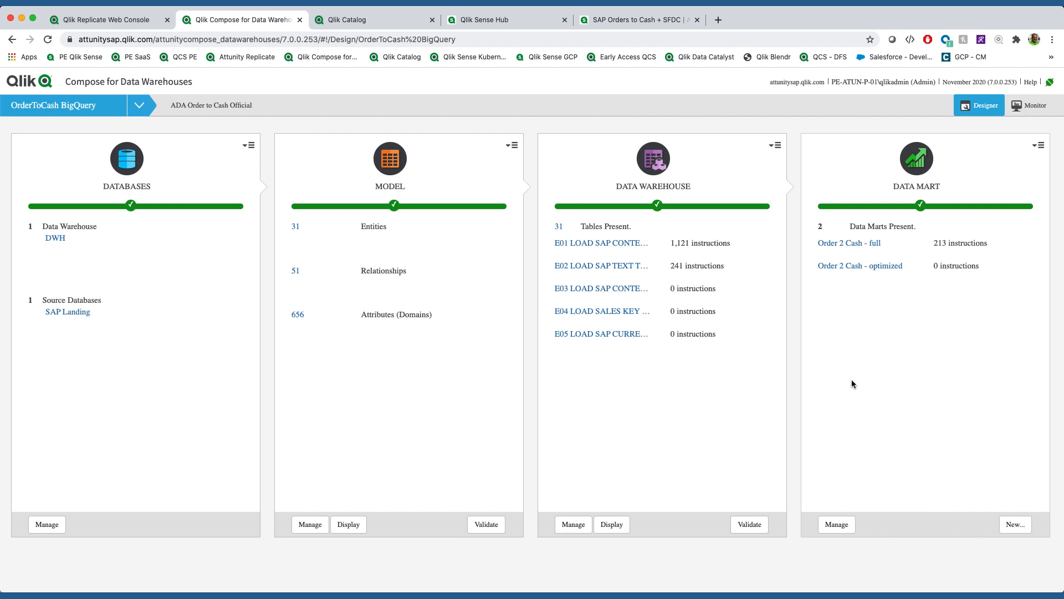
- Review the Order 2 Cash - full data mart's Sales Order Lines star schema, then move to Qlik Sense Hub
{"action": "left_click", "coordinate": [836, 524]}
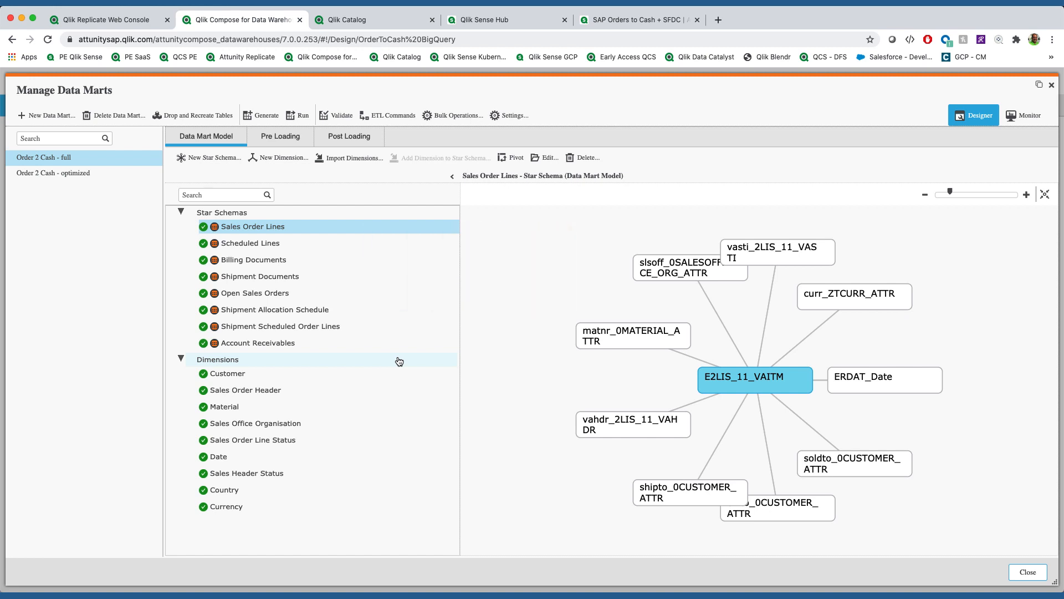
{"action": "mouse_move", "coordinate": [384, 274]}
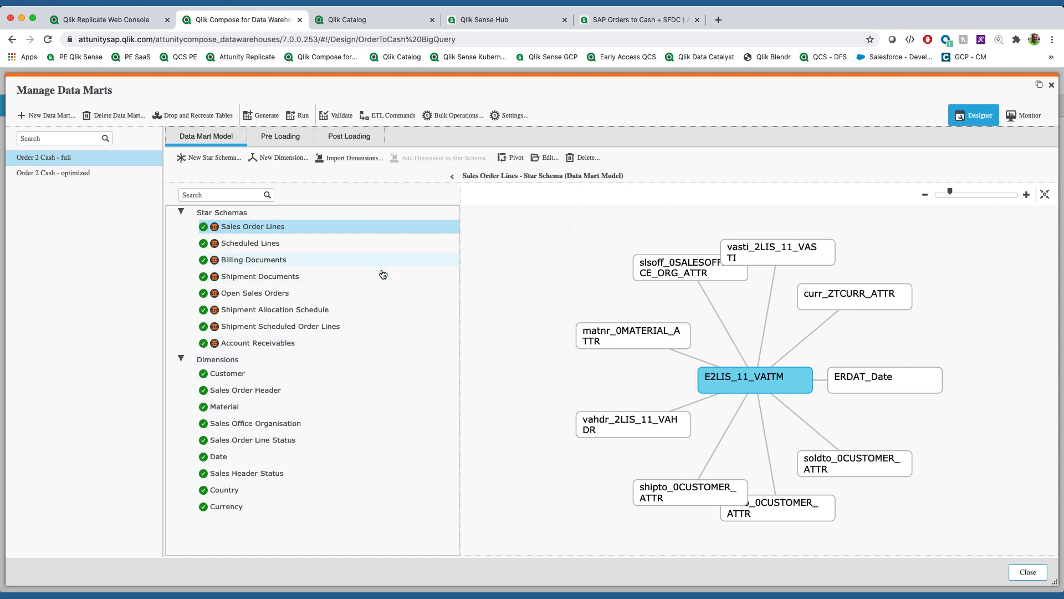
{"action": "left_click", "coordinate": [483, 20]}
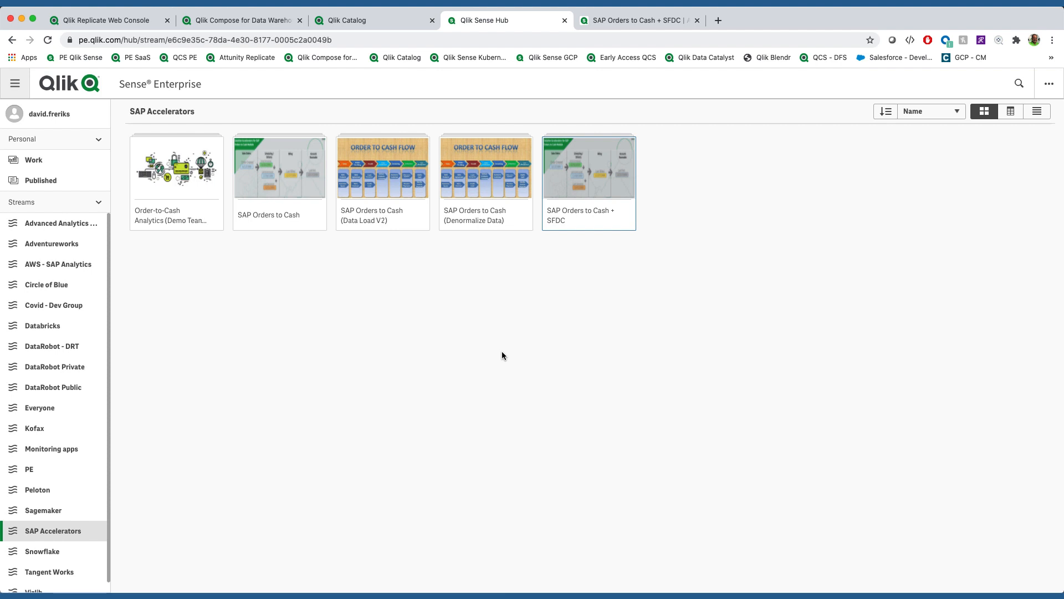
{"action": "mouse_move", "coordinate": [585, 165]}
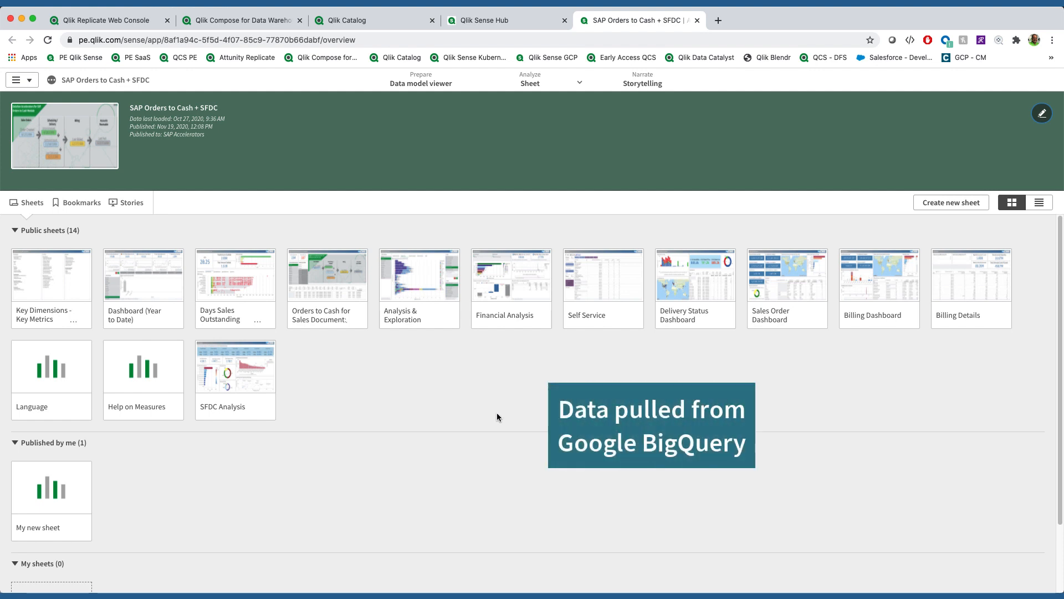
{"action": "mouse_move", "coordinate": [842, 437]}
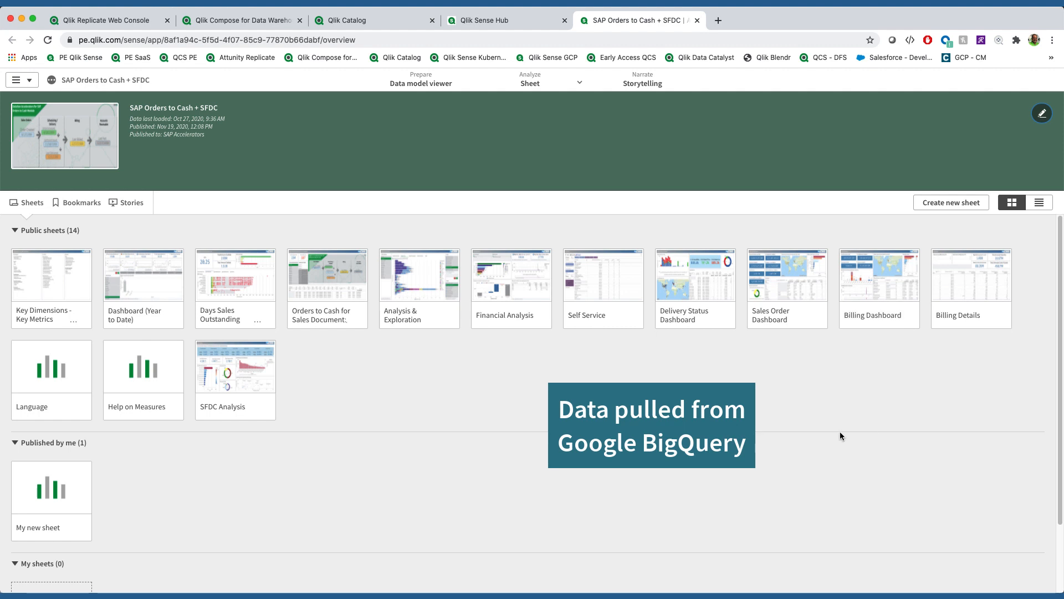
{"action": "mouse_move", "coordinate": [704, 282]}
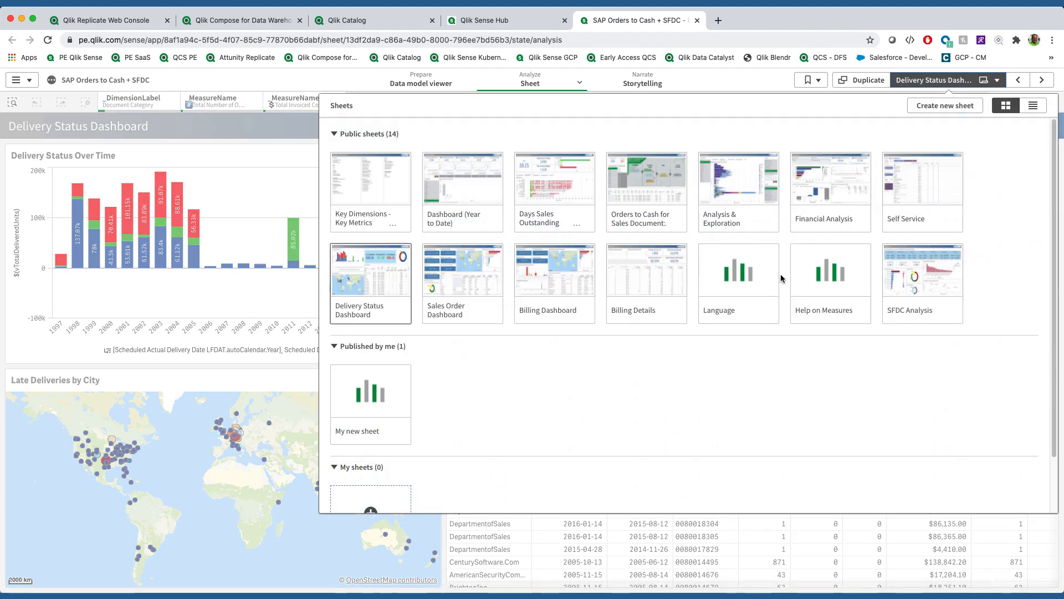
- Show the DSO by Customer chart on the Days Sales Outstanding dashboard
{"action": "left_click", "coordinate": [554, 179]}
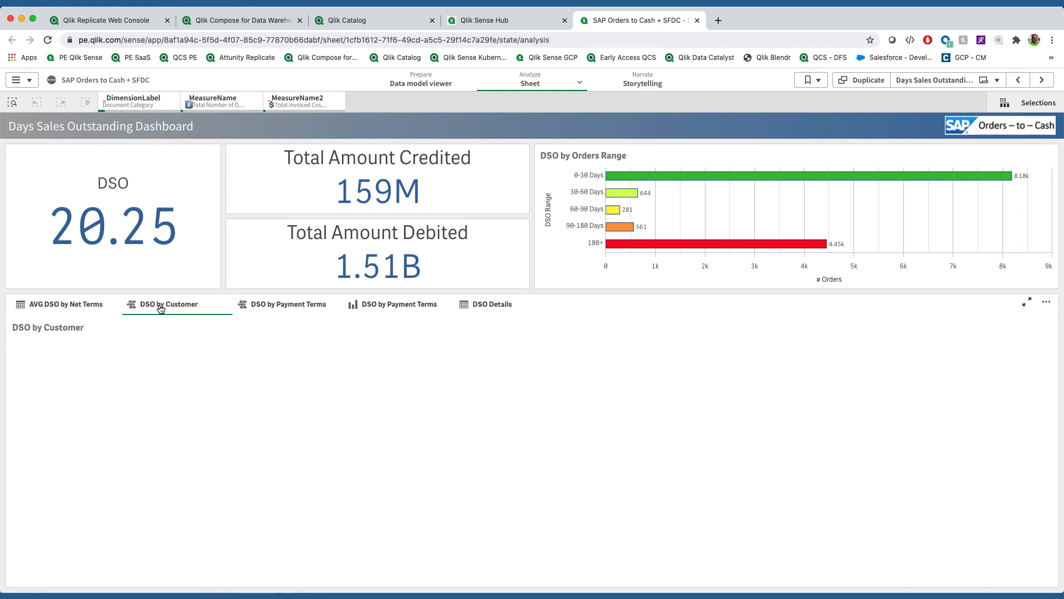
{"action": "left_click", "coordinate": [169, 304]}
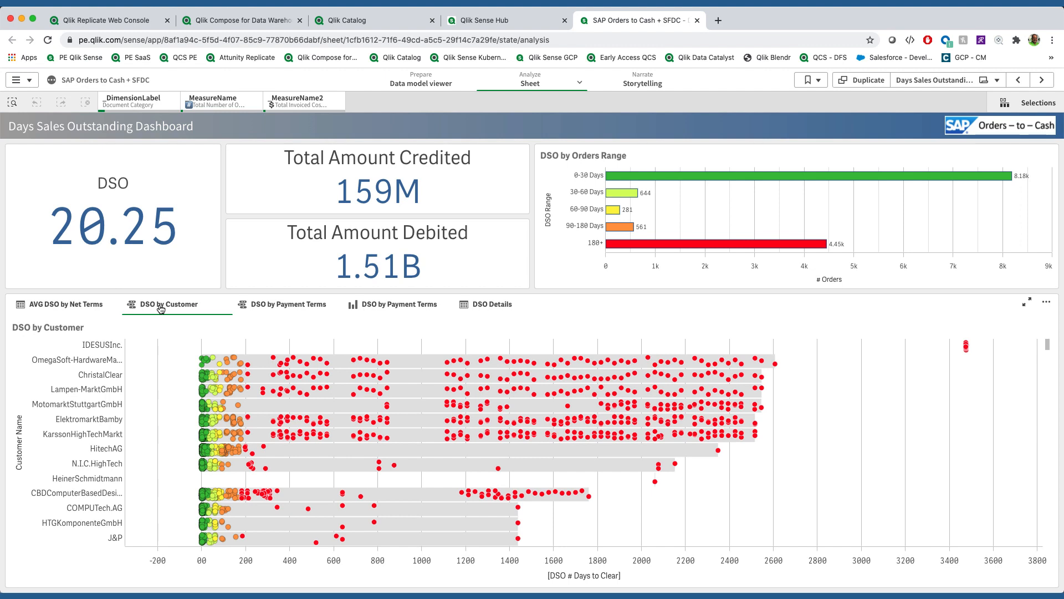
{"action": "mouse_move", "coordinate": [260, 414]}
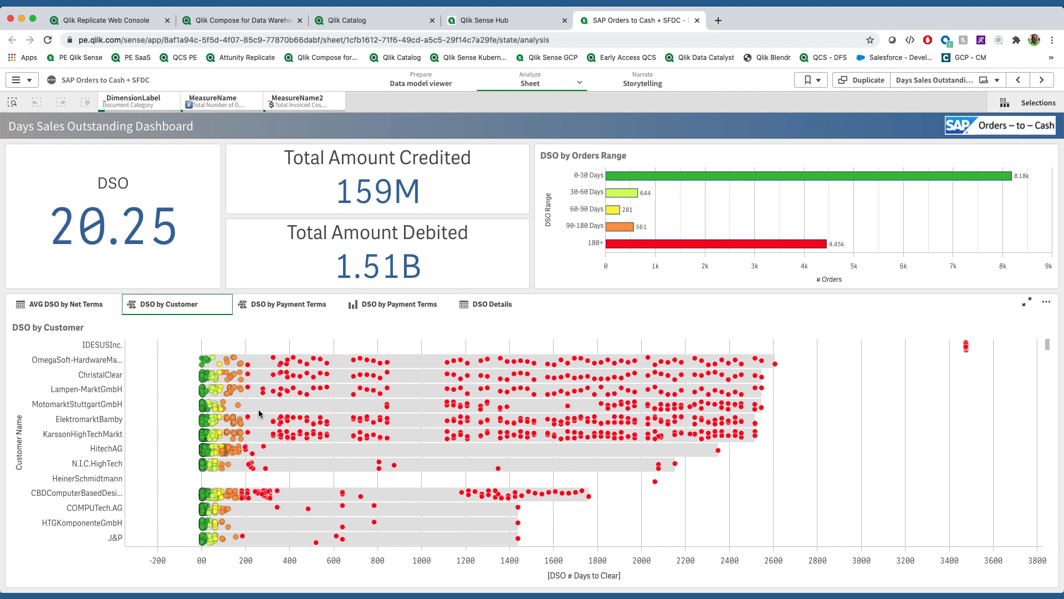
{"action": "mouse_move", "coordinate": [262, 403]}
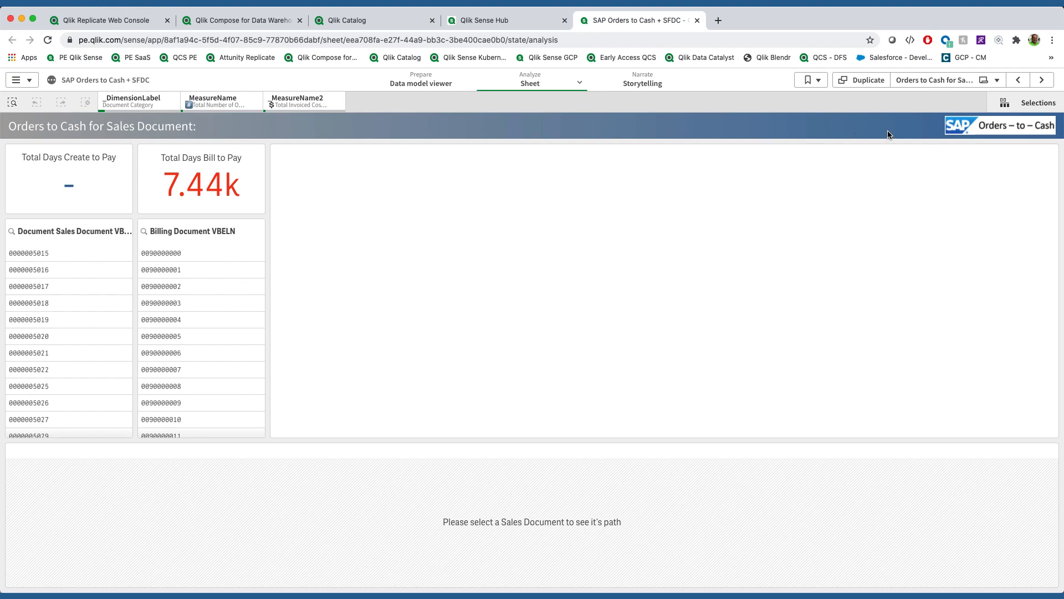
{"action": "left_click", "coordinate": [806, 80]}
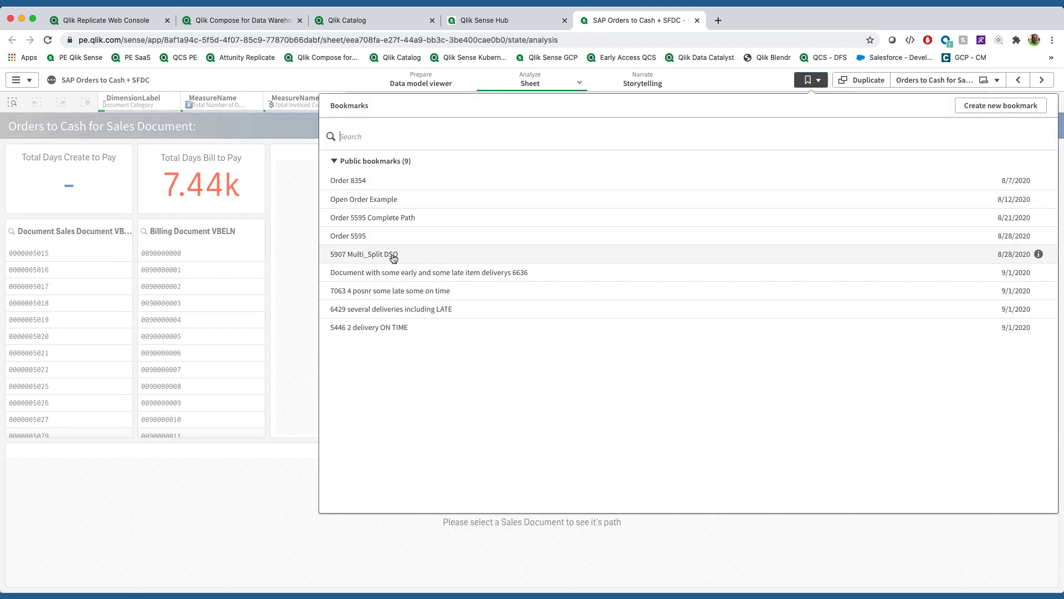
{"action": "left_click", "coordinate": [364, 253]}
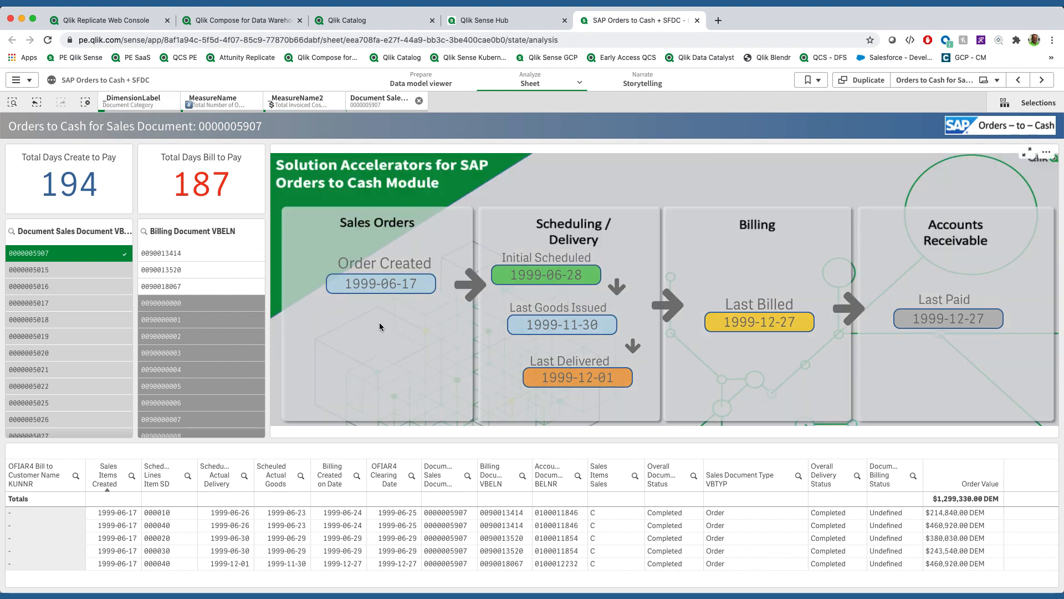
{"action": "mouse_move", "coordinate": [378, 364]}
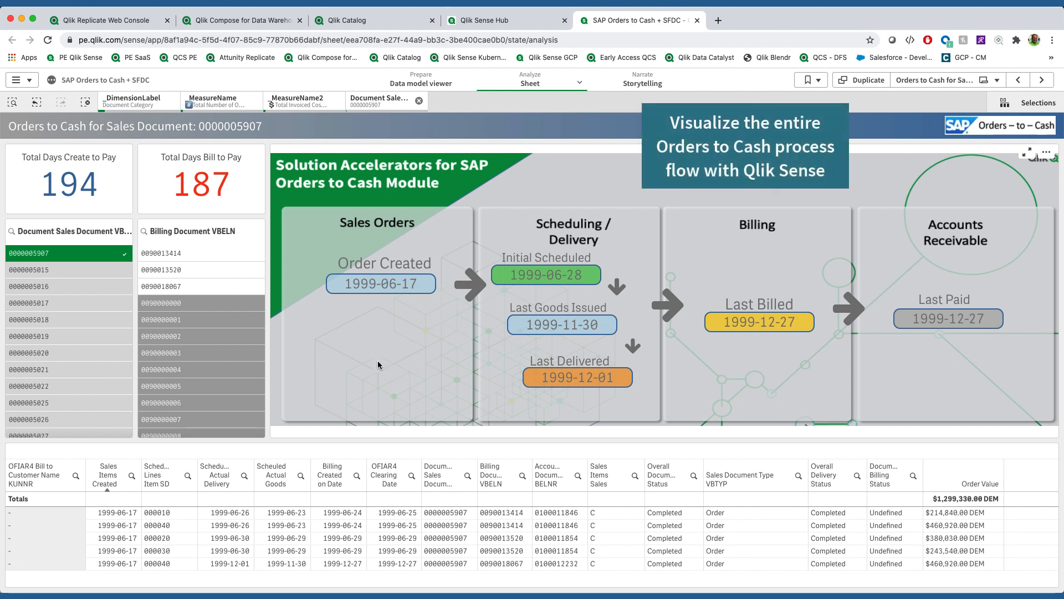
{"action": "mouse_move", "coordinate": [370, 360]}
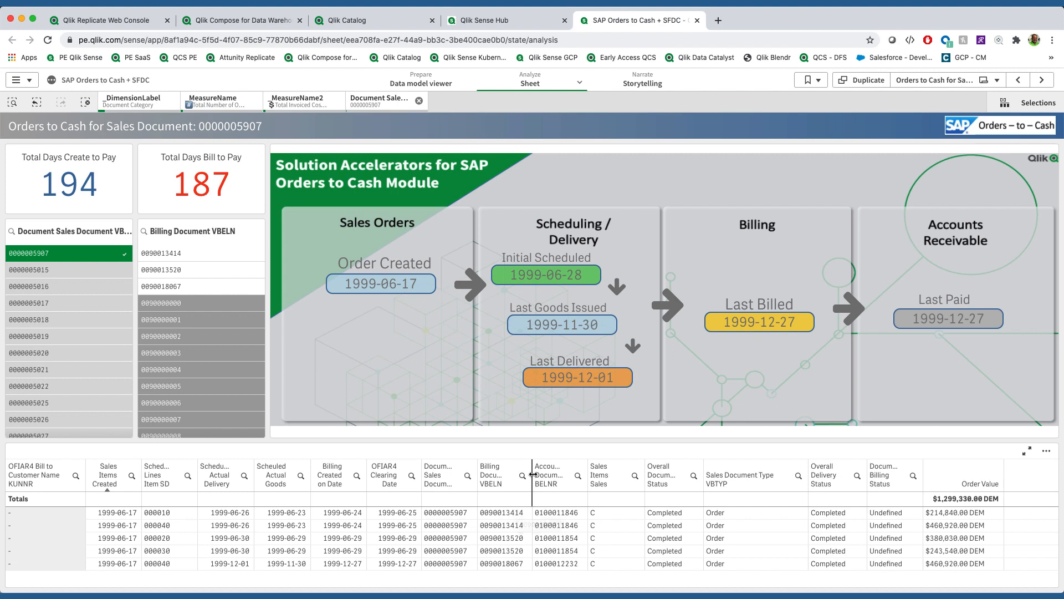
{"action": "mouse_move", "coordinate": [532, 435]}
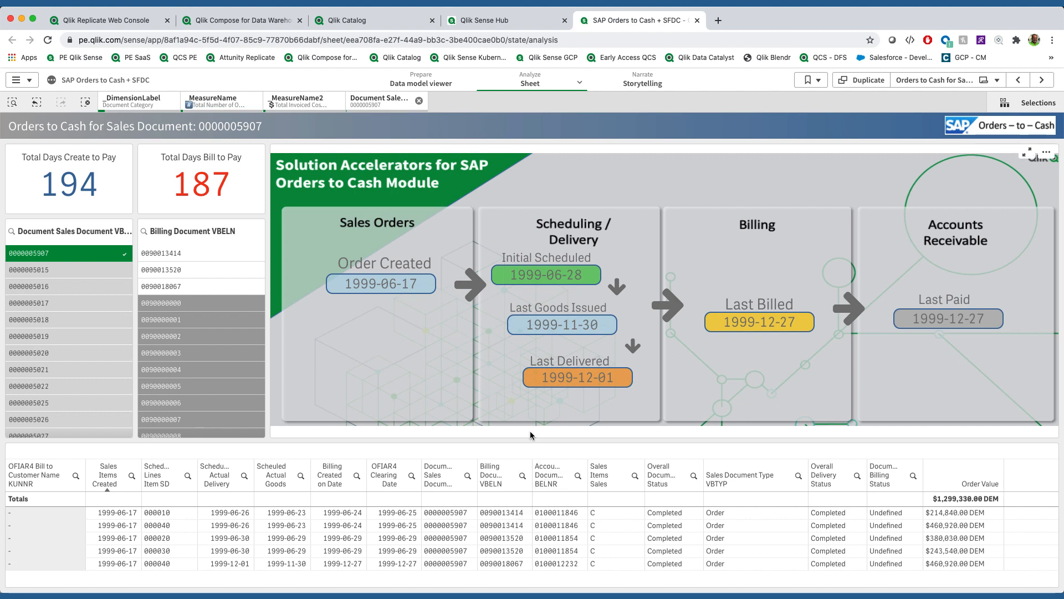